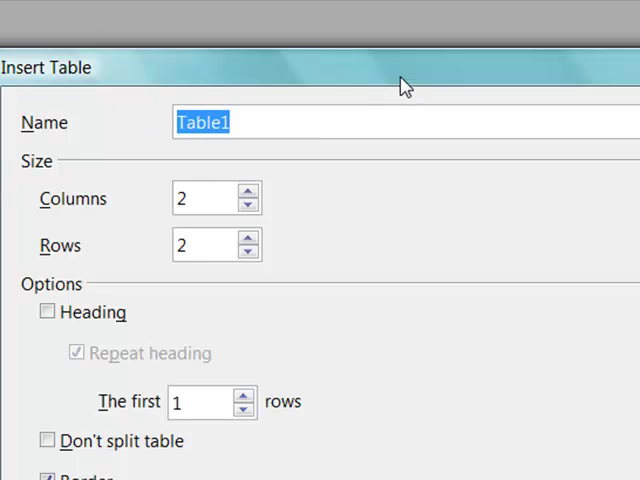
Name the table FebruarySales and raise the row count toward 9 with 5 columns.
type("FebruarySal")
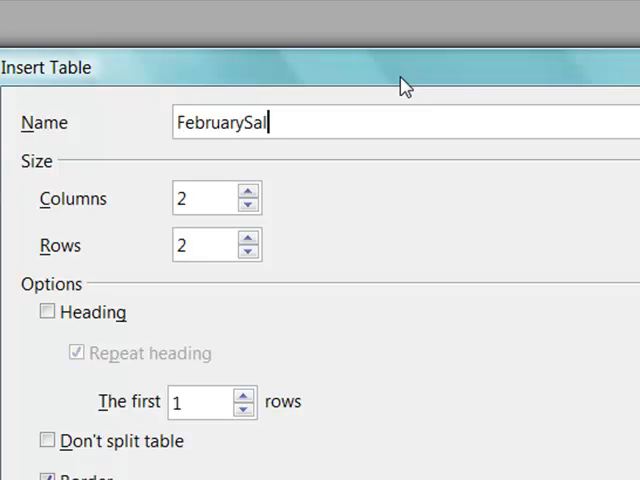
key("BackSpace")
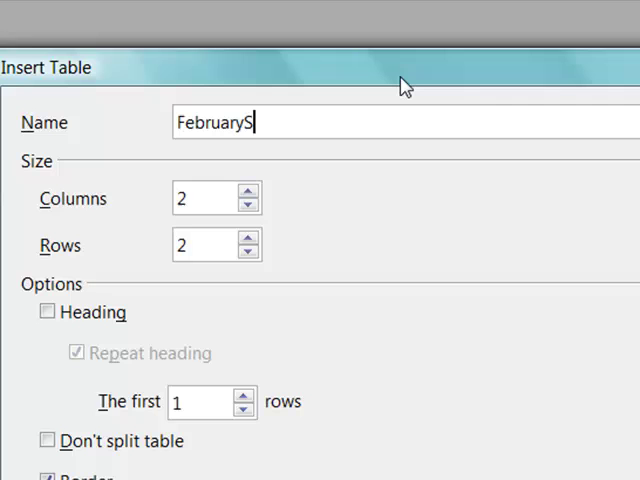
type("ales")
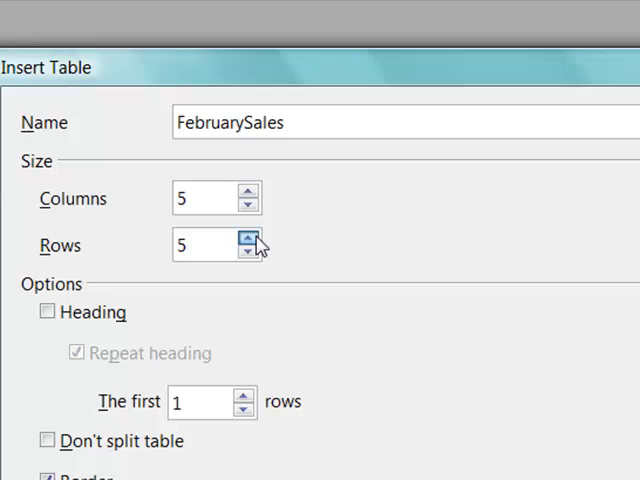
left_click(251, 238)
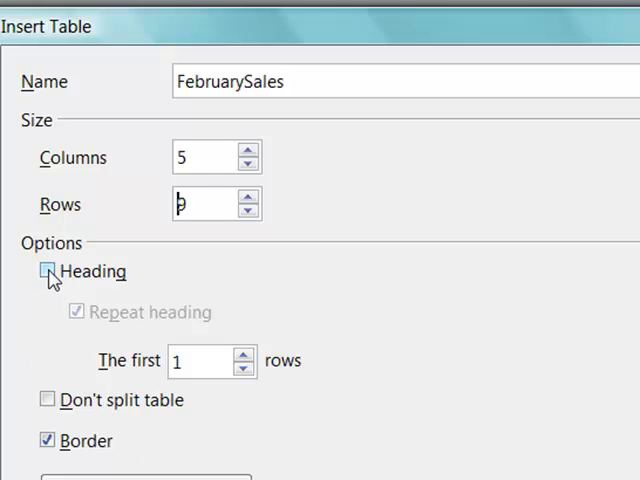
Add a heading row repeated on the first 1 row.
left_click(47, 271)
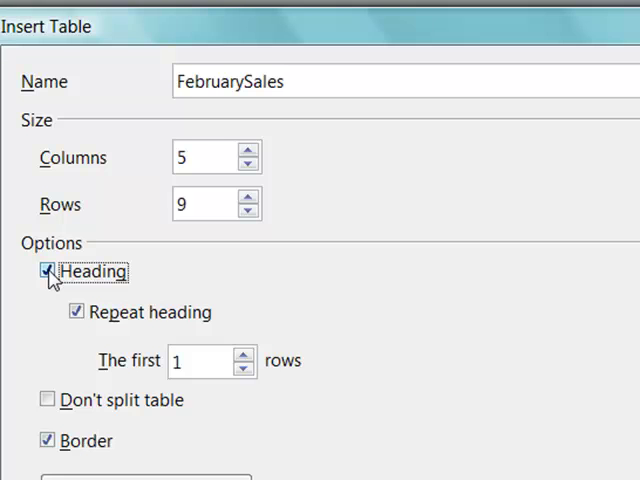
mouse_move(62, 327)
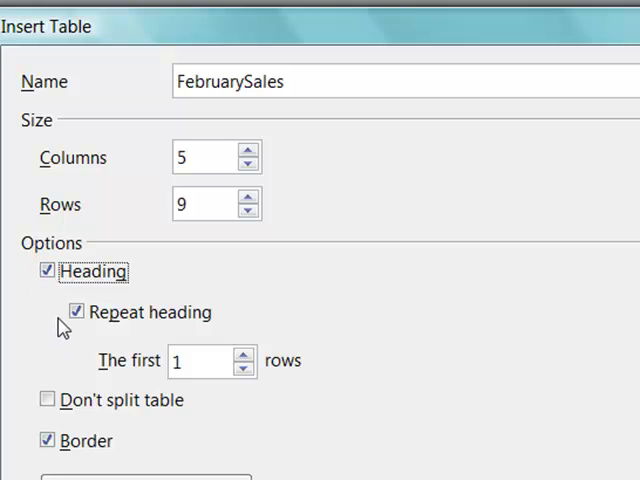
mouse_move(262, 365)
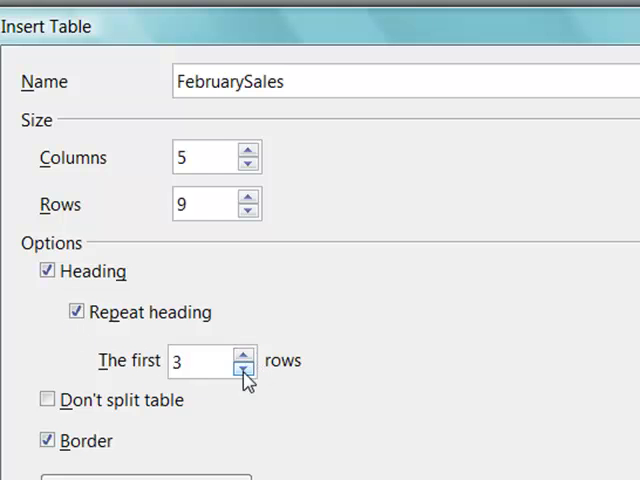
left_click(245, 368)
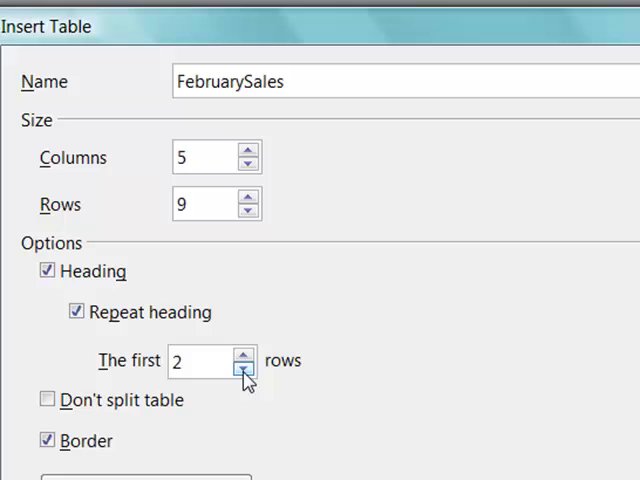
left_click(246, 369)
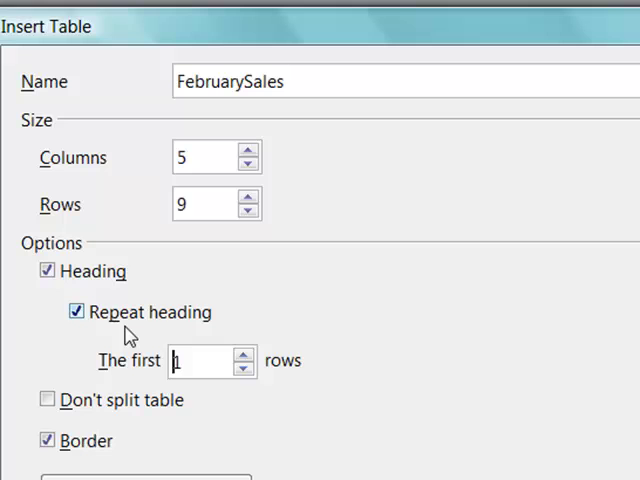
Leave Don't split table unchecked and turn off the default border.
left_click(46, 399)
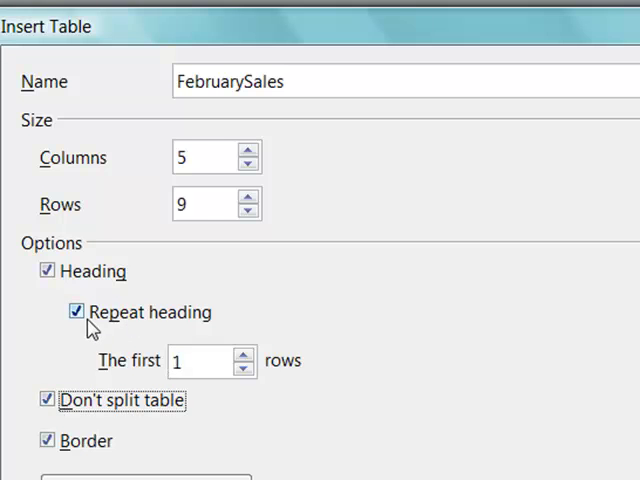
left_click(43, 399)
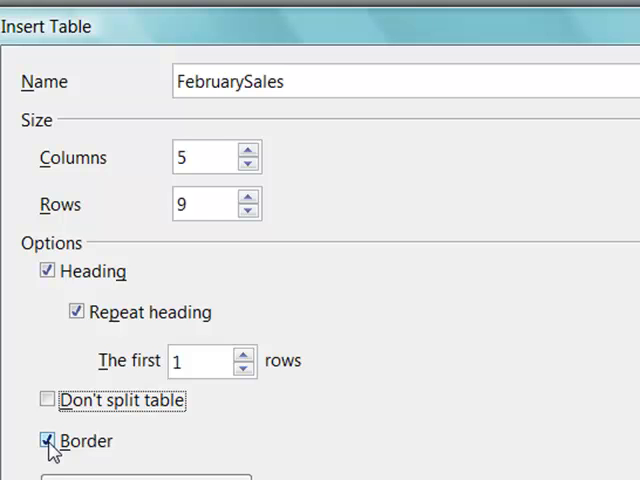
left_click(47, 441)
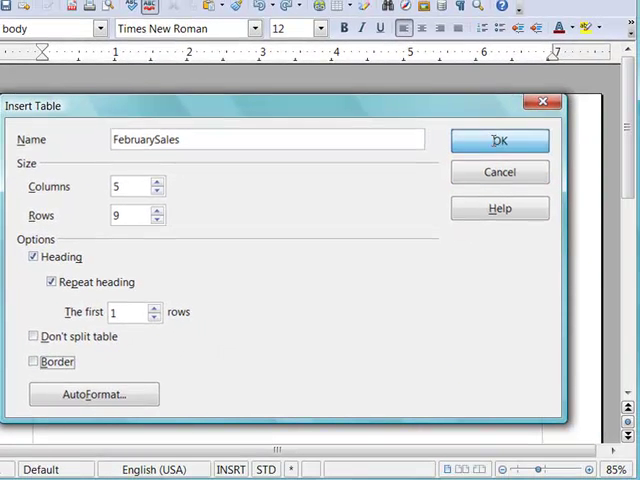
Insert the borderless FebruarySales table, then check and close the page preview.
left_click(499, 140)
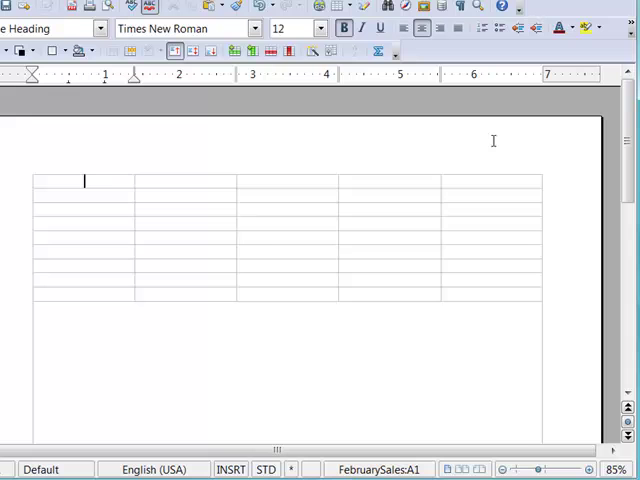
mouse_move(388, 177)
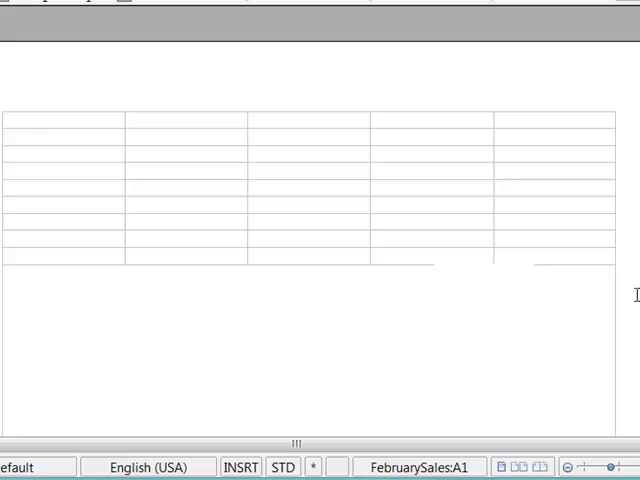
mouse_move(336, 335)
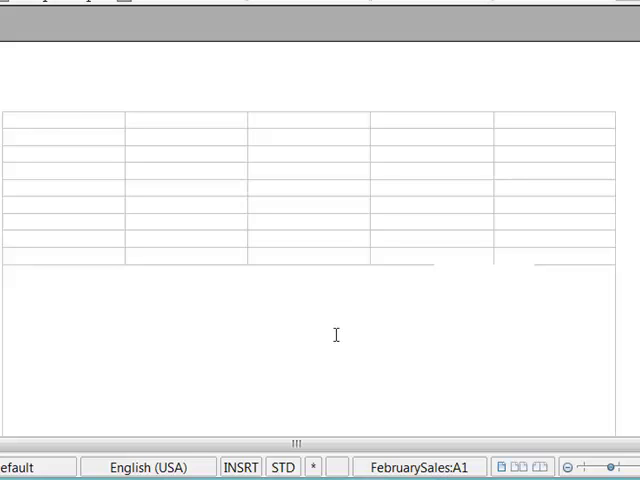
mouse_move(303, 329)
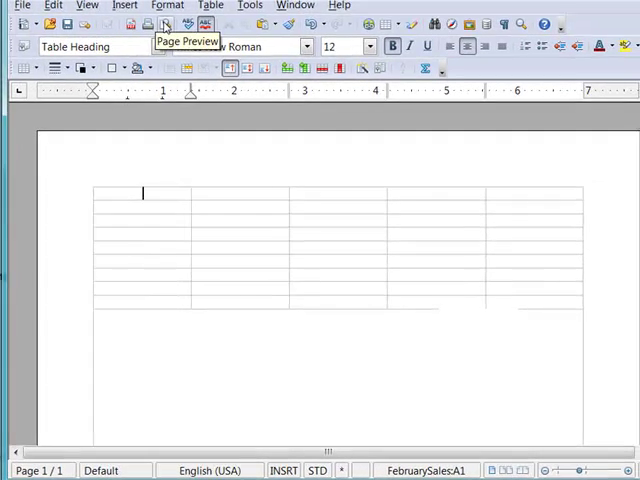
left_click(166, 24)
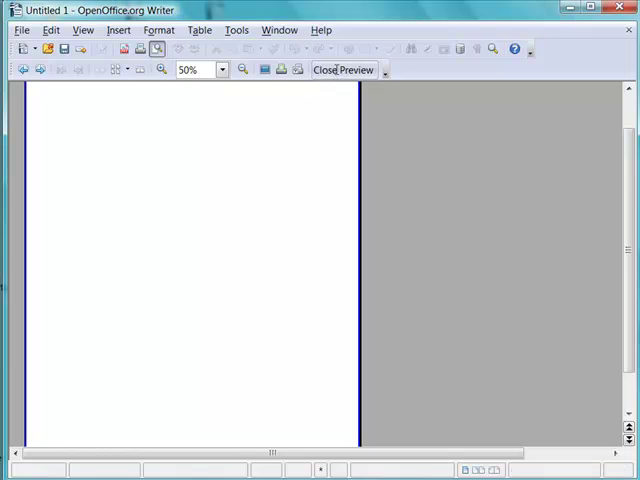
left_click(344, 69)
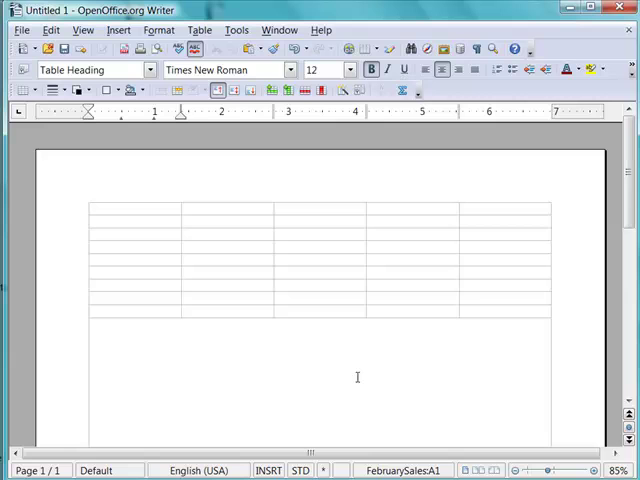
mouse_move(229, 313)
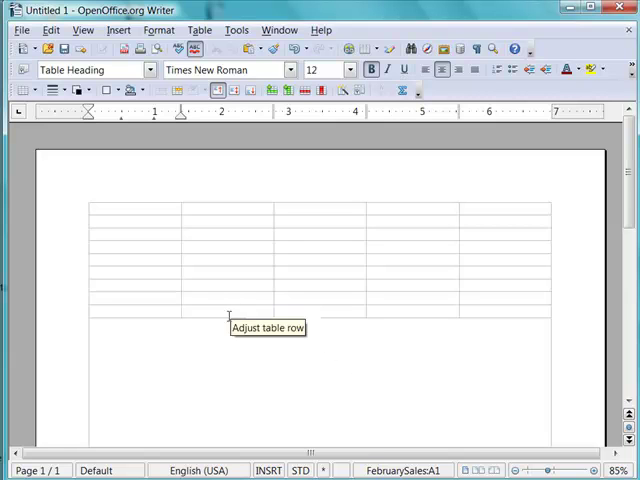
left_click(135, 209)
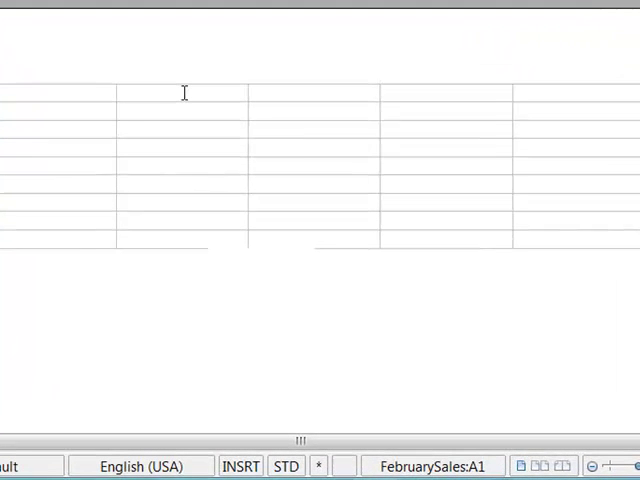
left_click(450, 92)
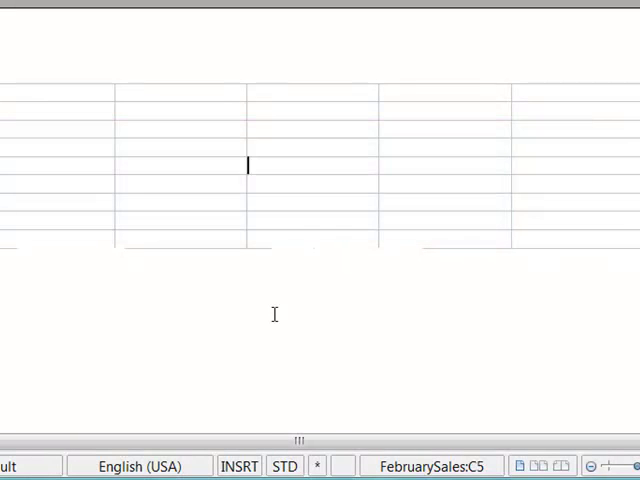
mouse_move(399, 404)
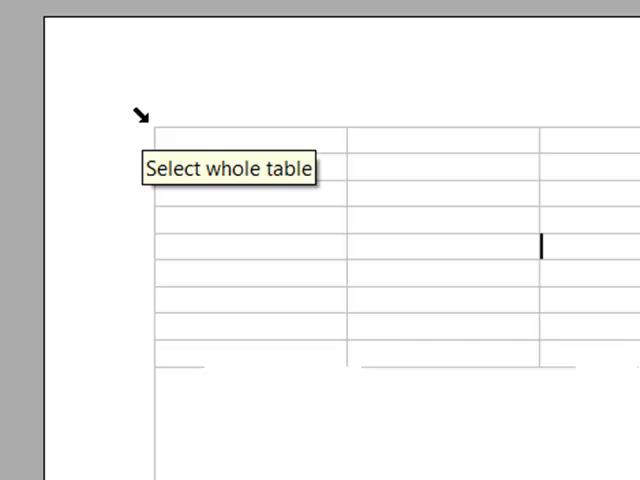
Delete the selected FebruarySales table, undo the deletion, and click inside the restored table.
left_click(140, 115)
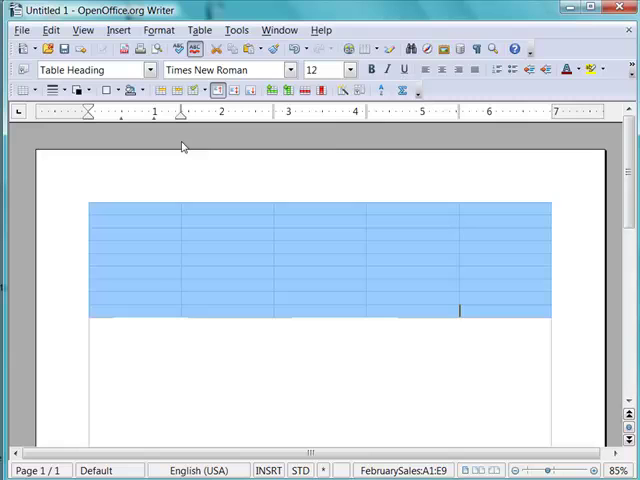
left_click(199, 29)
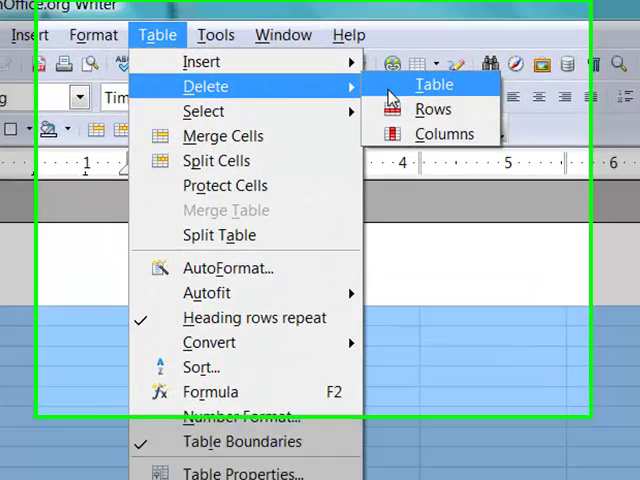
left_click(434, 84)
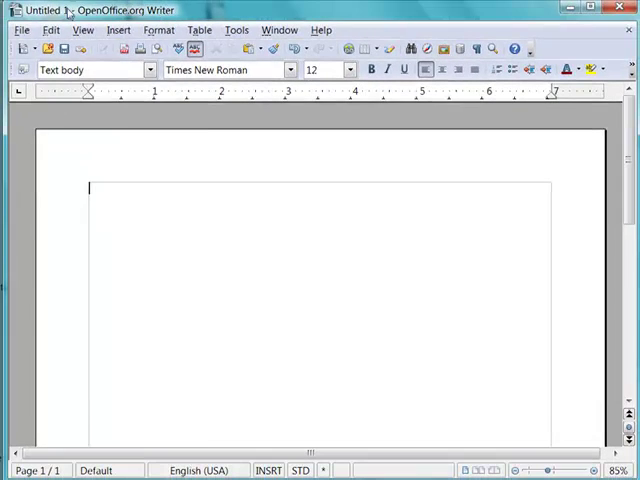
left_click(50, 29)
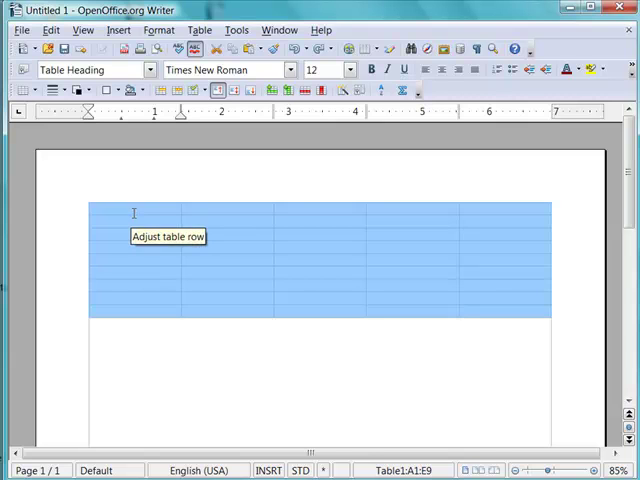
left_click(460, 310)
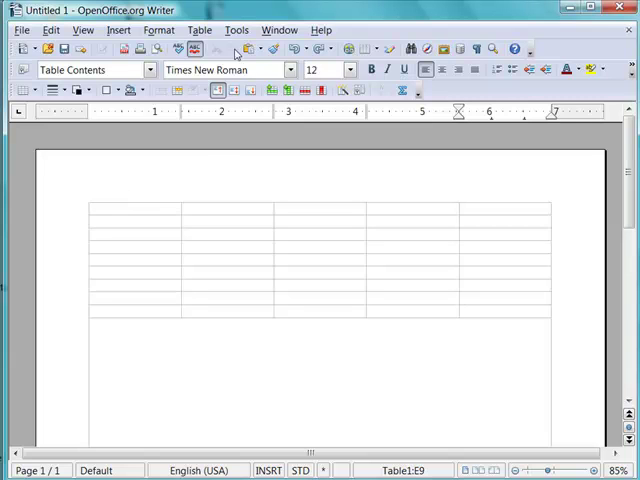
Select the current table column, then the current row.
left_click(200, 30)
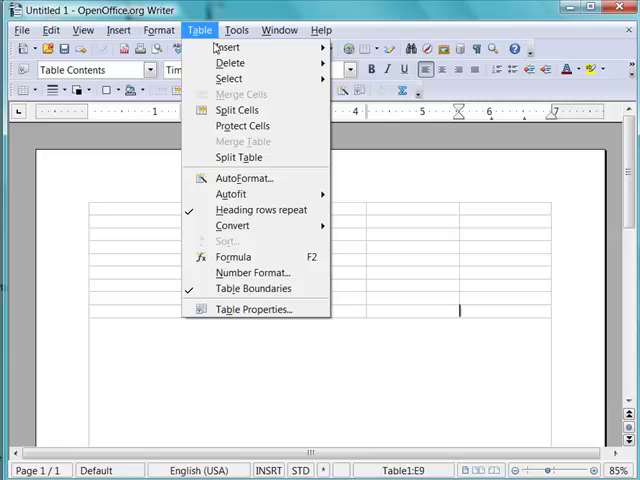
mouse_move(229, 62)
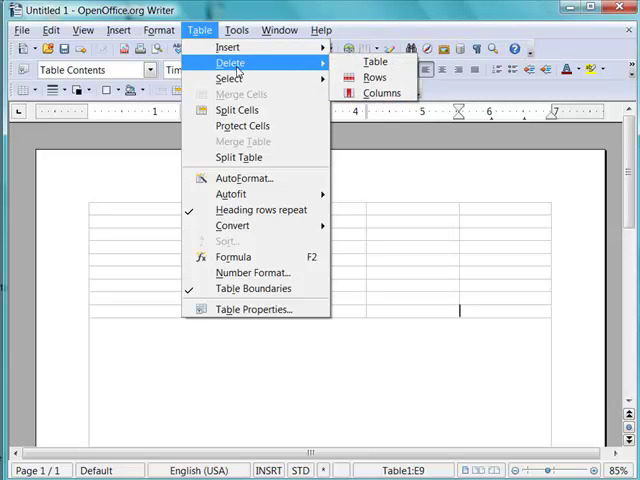
mouse_move(137, 191)
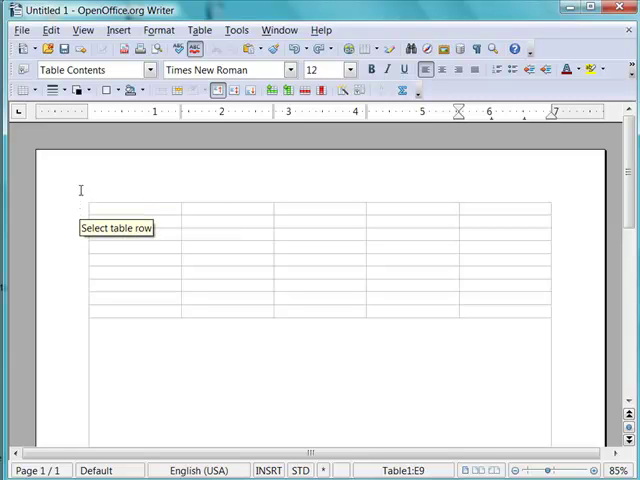
mouse_move(83, 196)
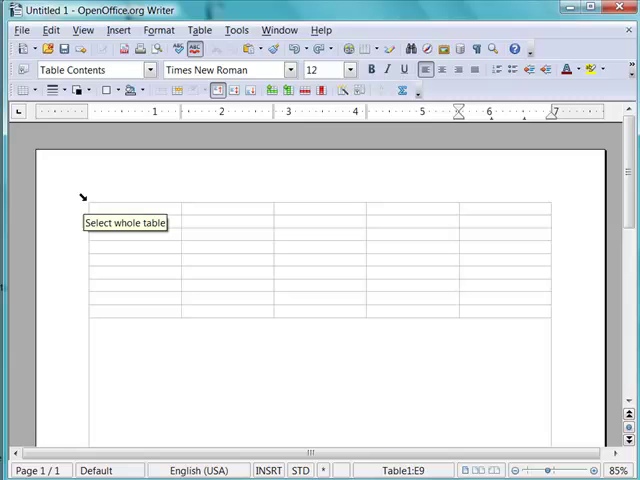
left_click(199, 29)
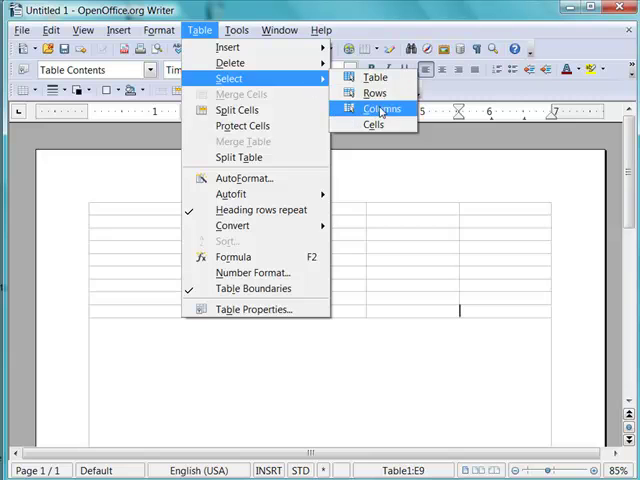
left_click(382, 108)
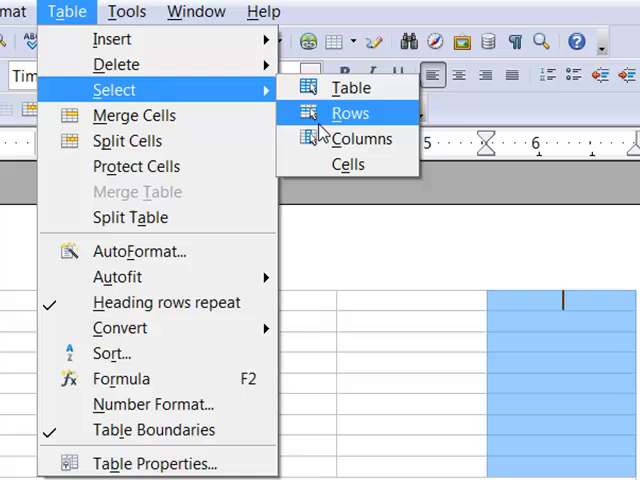
left_click(349, 112)
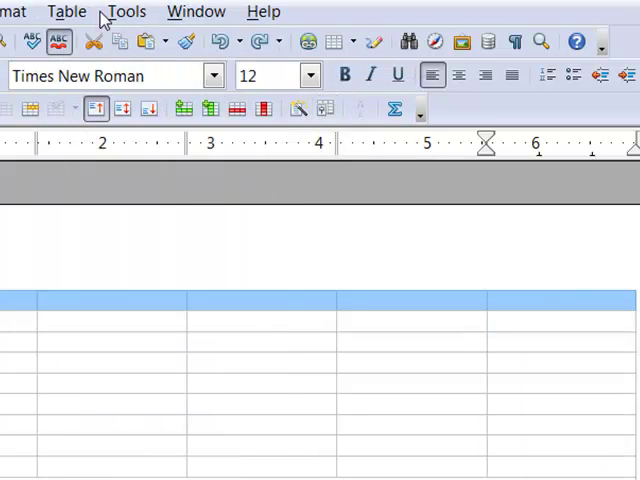
Select the entire table from the Table menu.
left_click(66, 11)
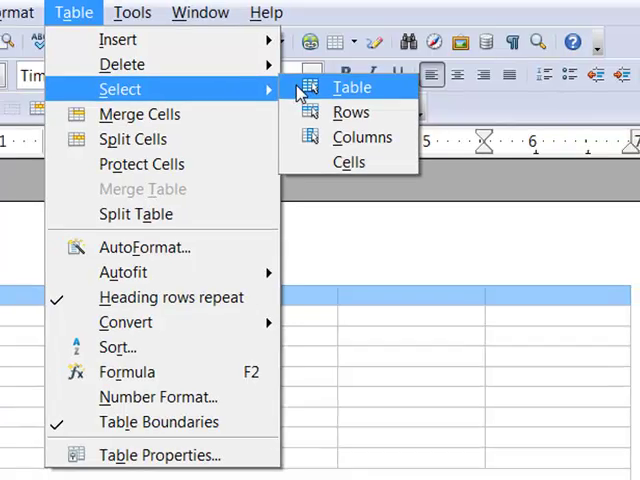
left_click(351, 87)
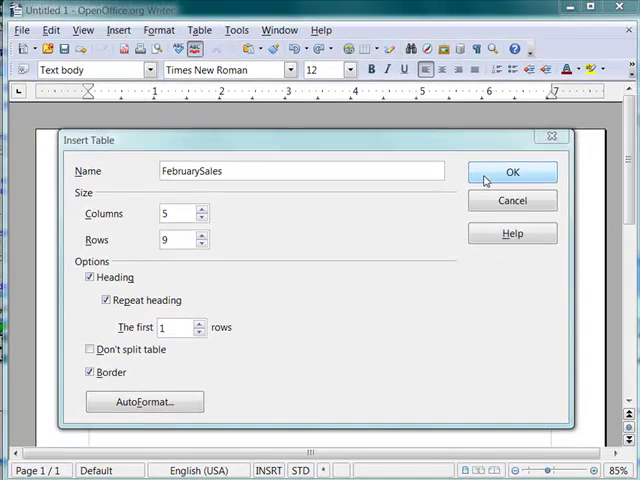
Confirm the bordered 5-by-9 FebruarySales table with a repeating heading row.
left_click(512, 172)
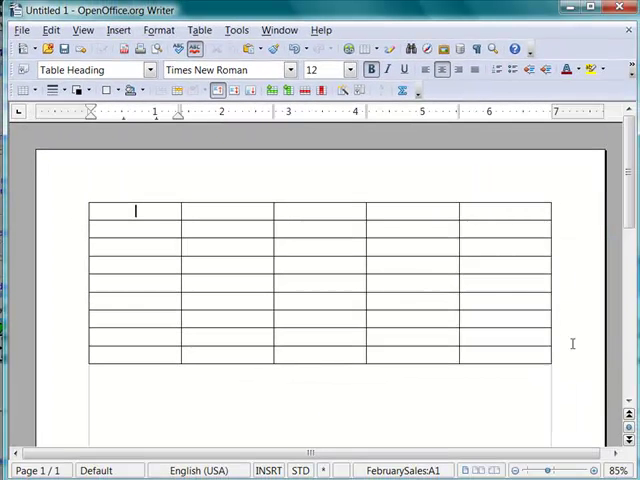
mouse_move(580, 343)
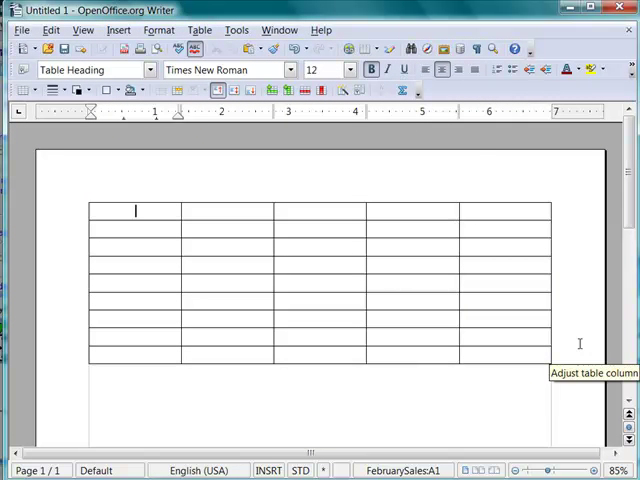